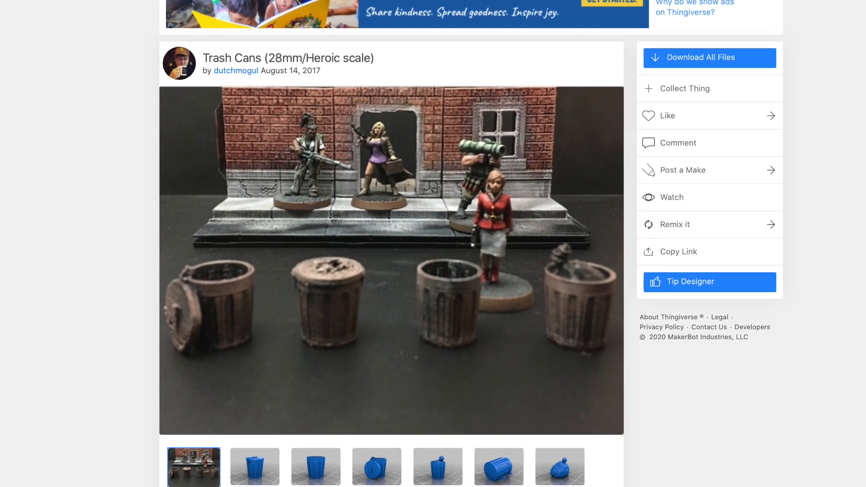
scroll(up, 3)
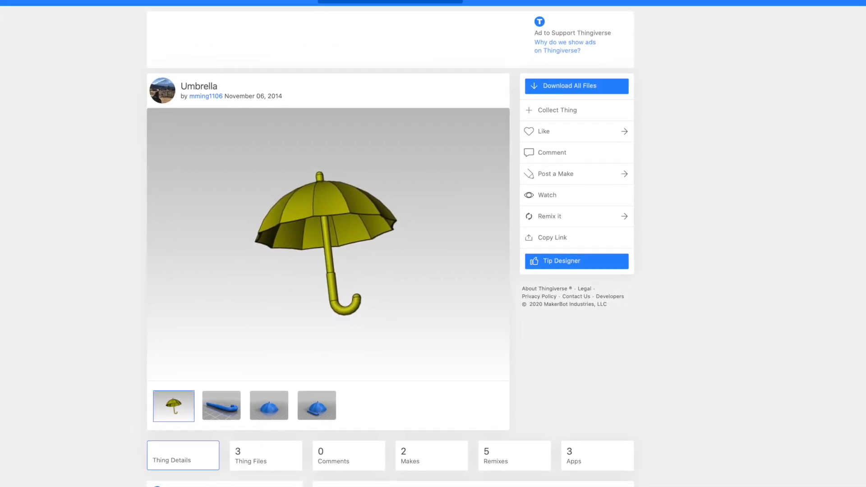
scroll(up, 3)
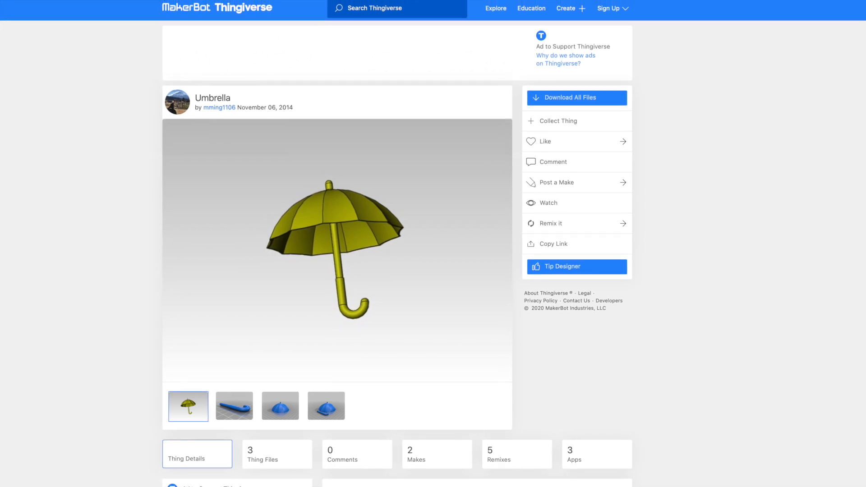